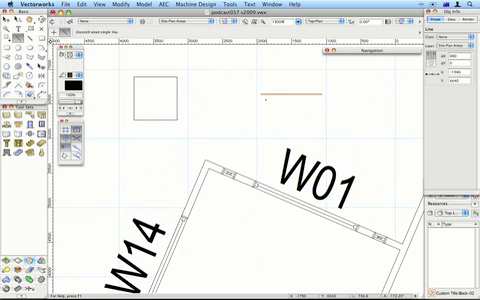
mouse_move(260, 96)
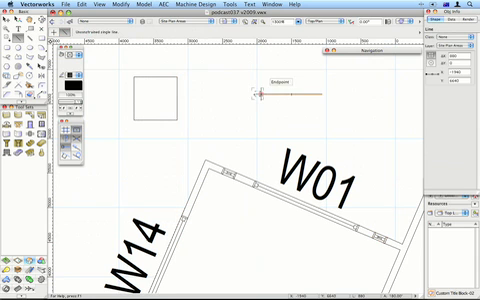